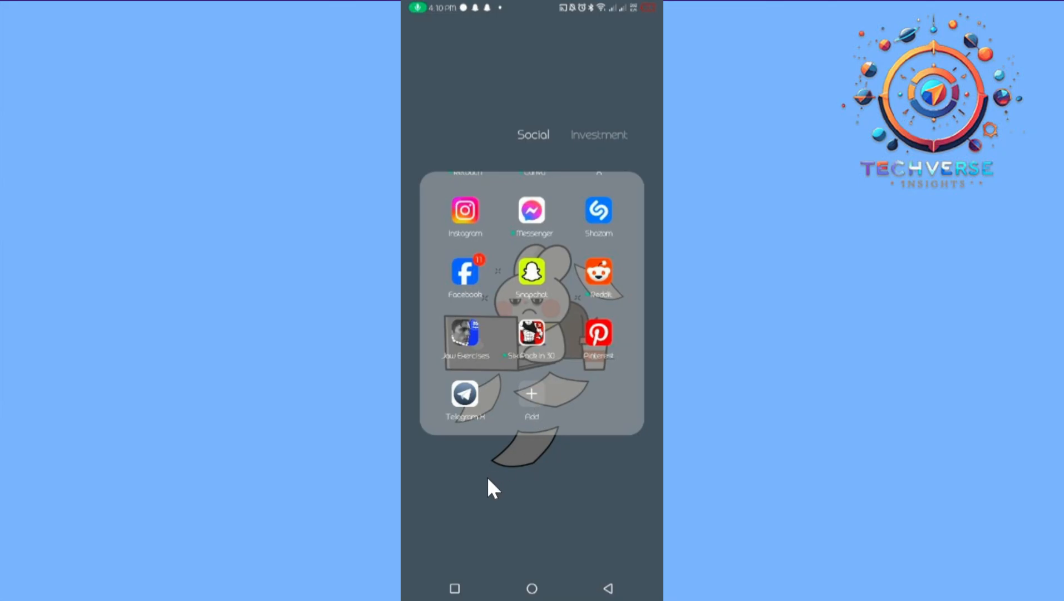
pyautogui.moveTo(473, 414)
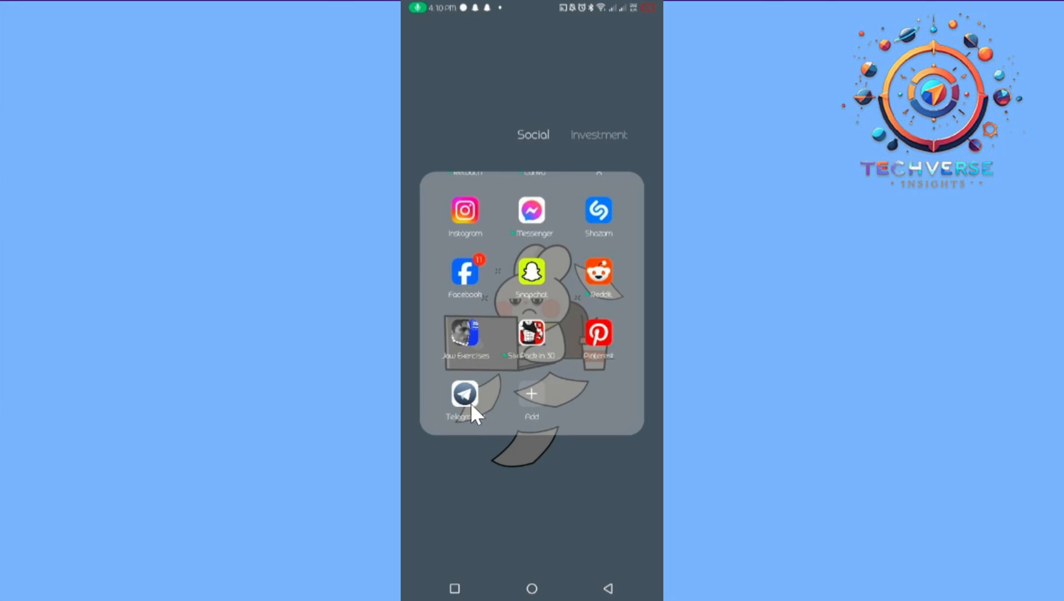
# - Launch Telegram from the Social folder and reach Settings via the main menu
pyautogui.click(465, 394)
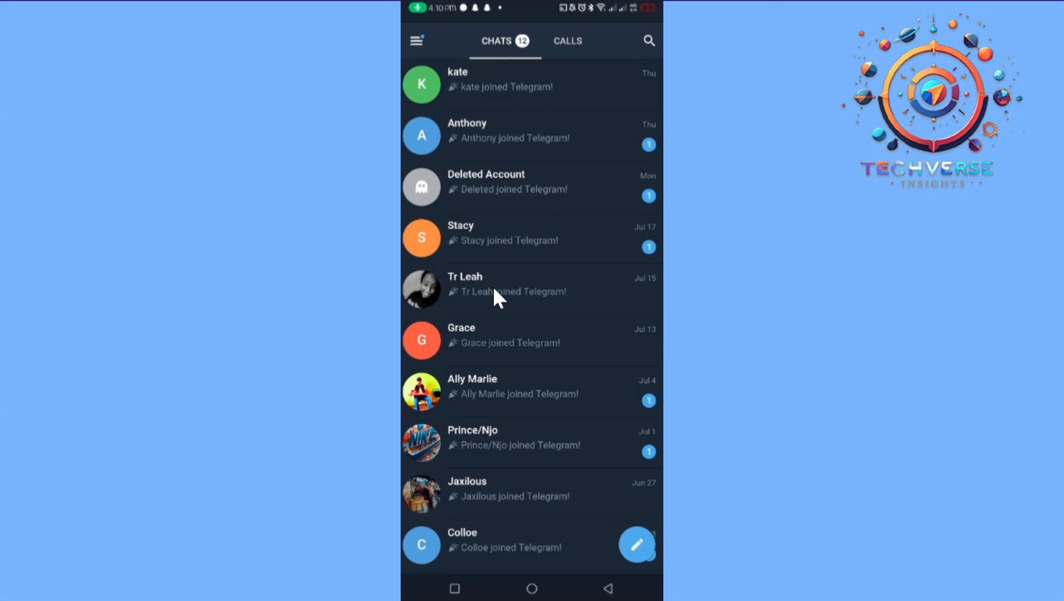
pyautogui.click(417, 41)
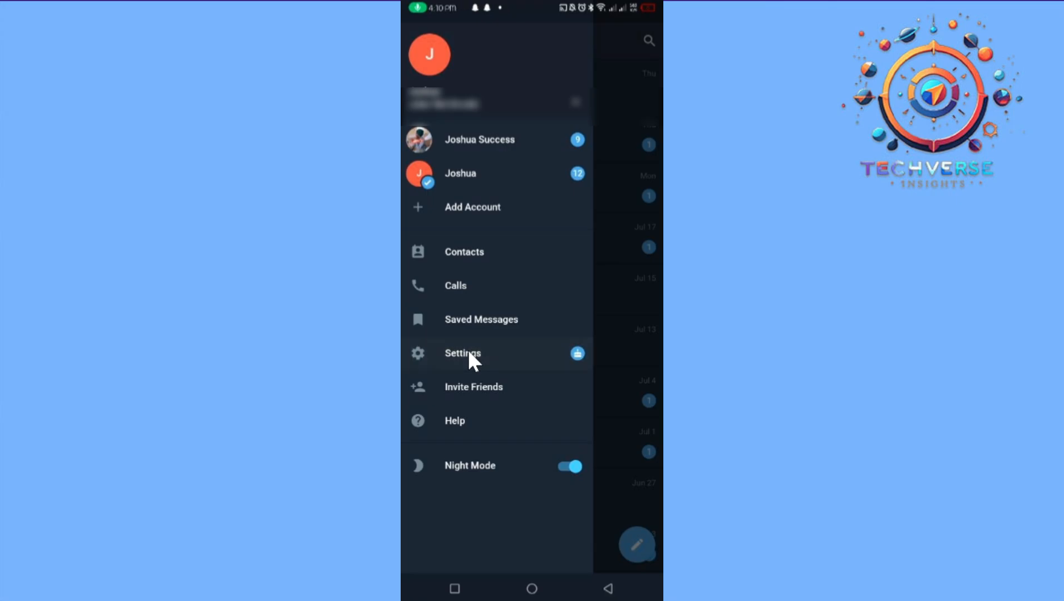
pyautogui.click(462, 353)
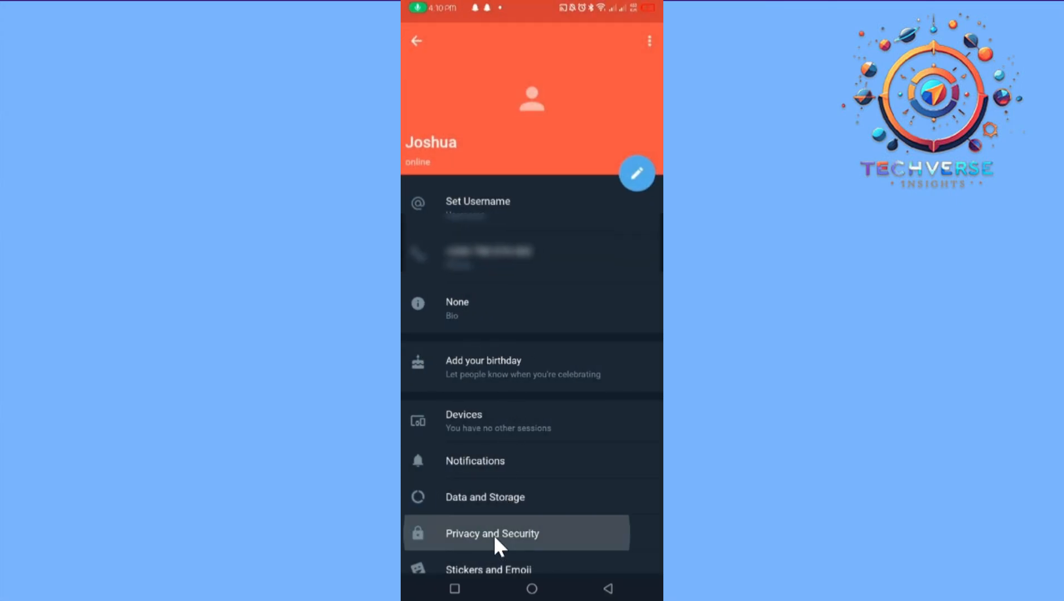
# - Enable Passcode Lock so Privacy and Security lists it as Fingerprint
pyautogui.click(492, 533)
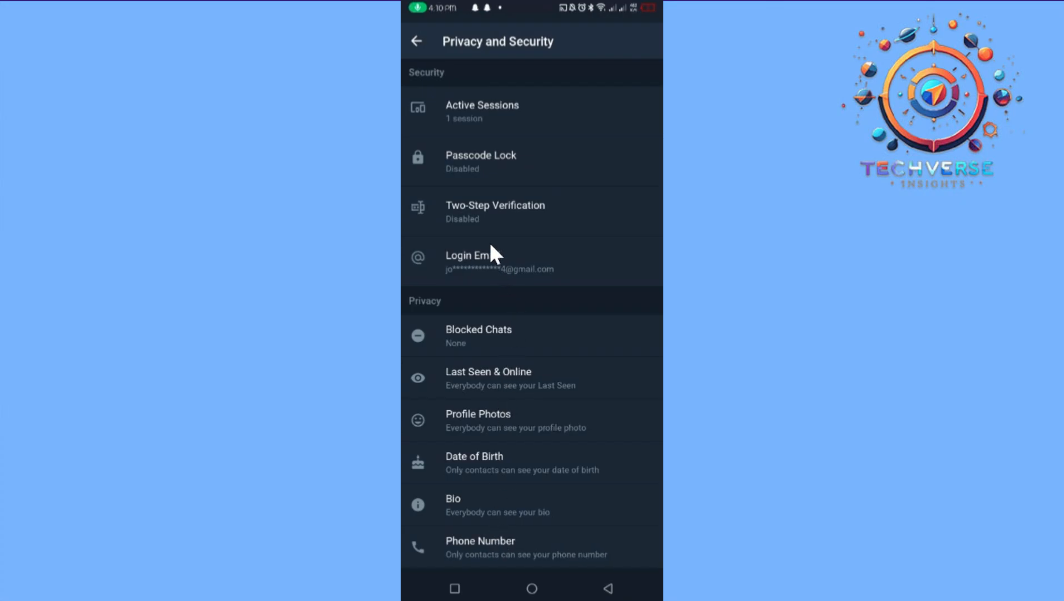
pyautogui.moveTo(493, 268)
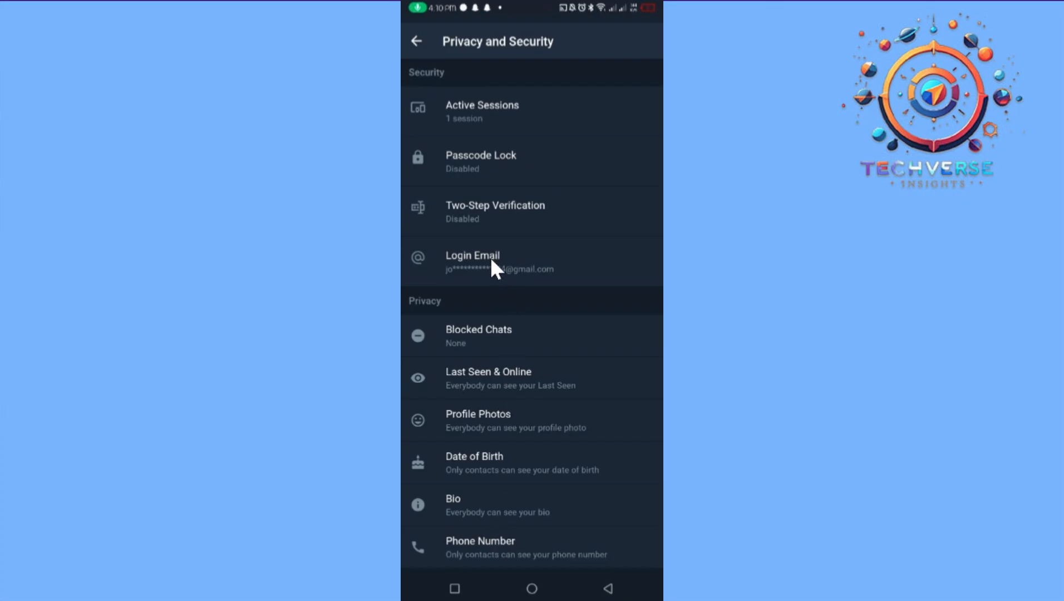
pyautogui.moveTo(497, 180)
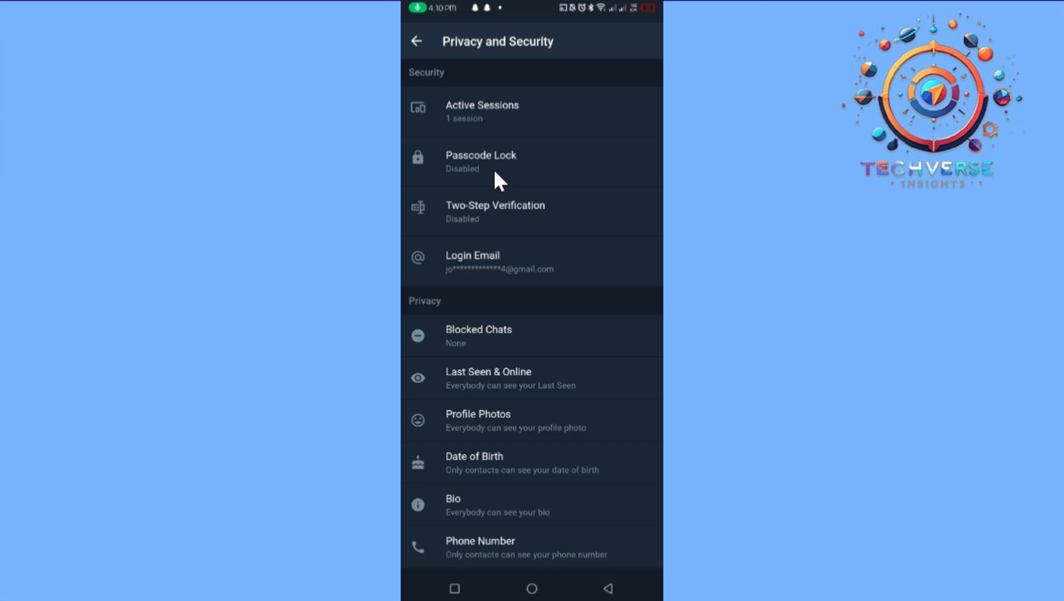
pyautogui.click(481, 161)
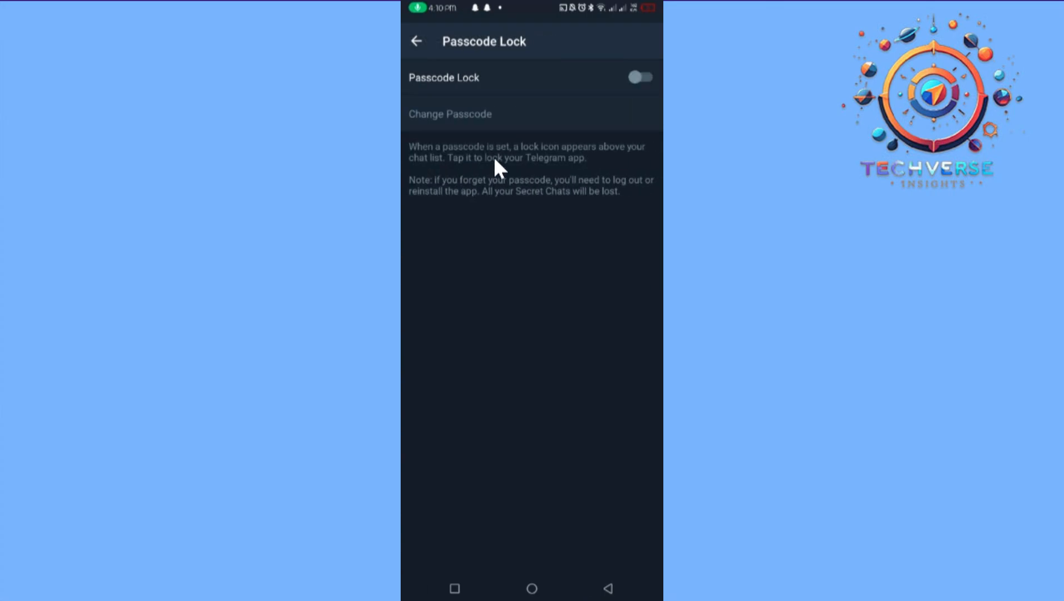
pyautogui.click(637, 77)
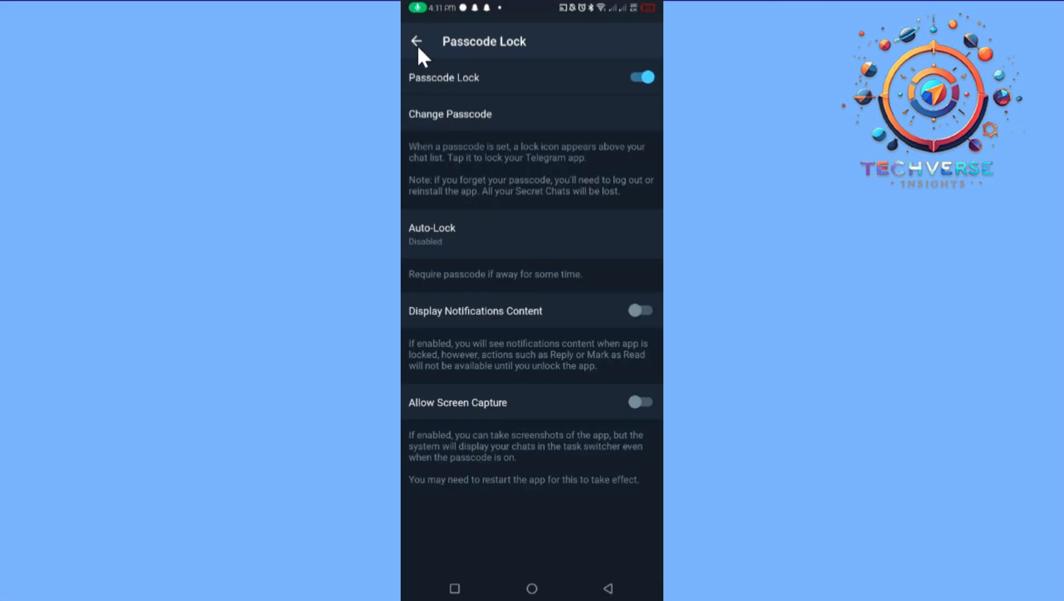
pyautogui.click(416, 41)
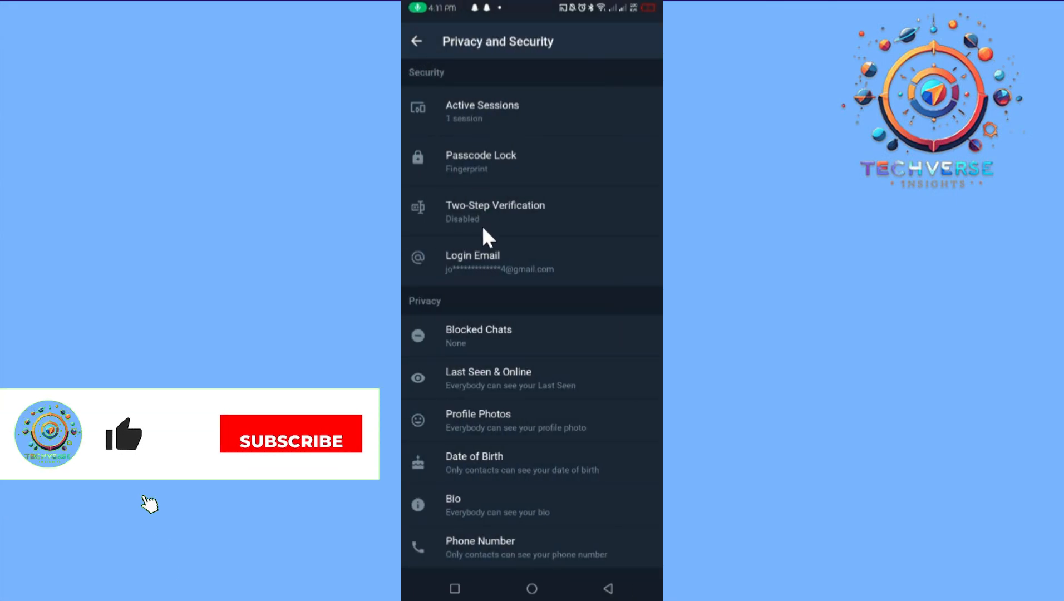
# - Enable Two-Step Verification by setting an additional password, shown as Enabled
pyautogui.click(494, 210)
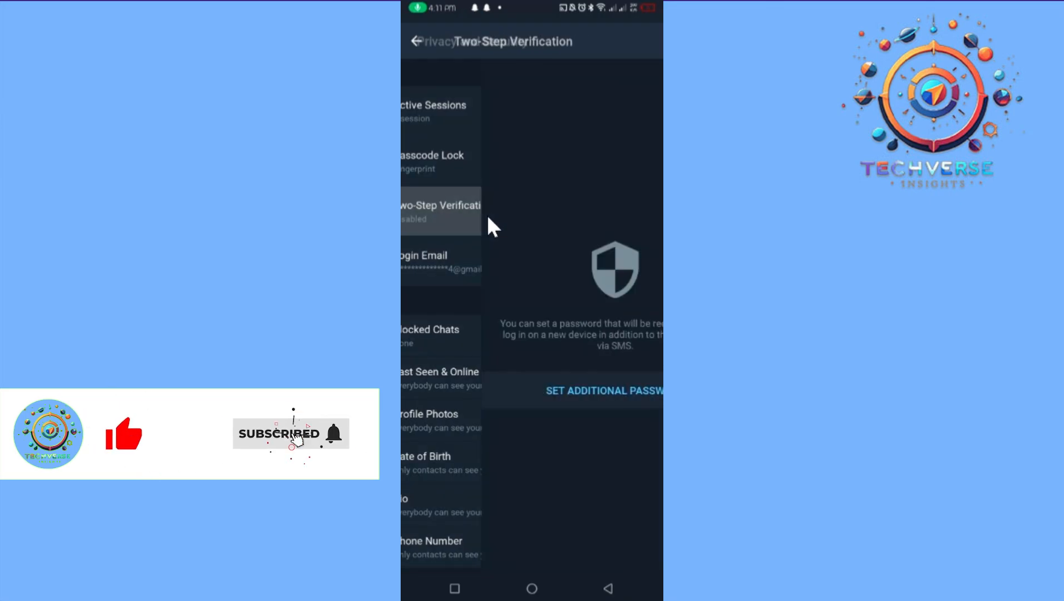
pyautogui.click(441, 211)
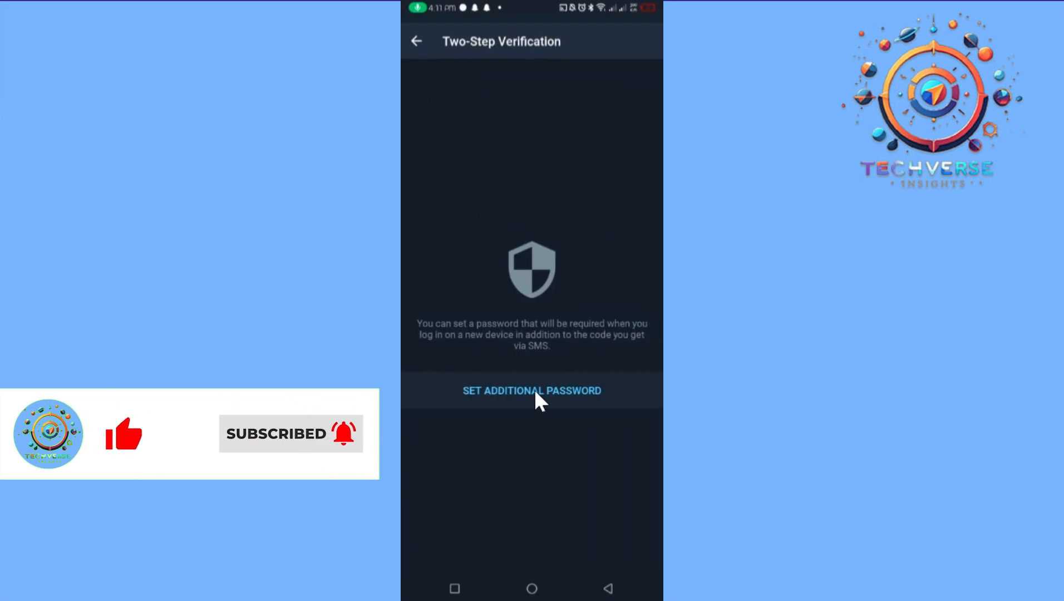
pyautogui.click(531, 390)
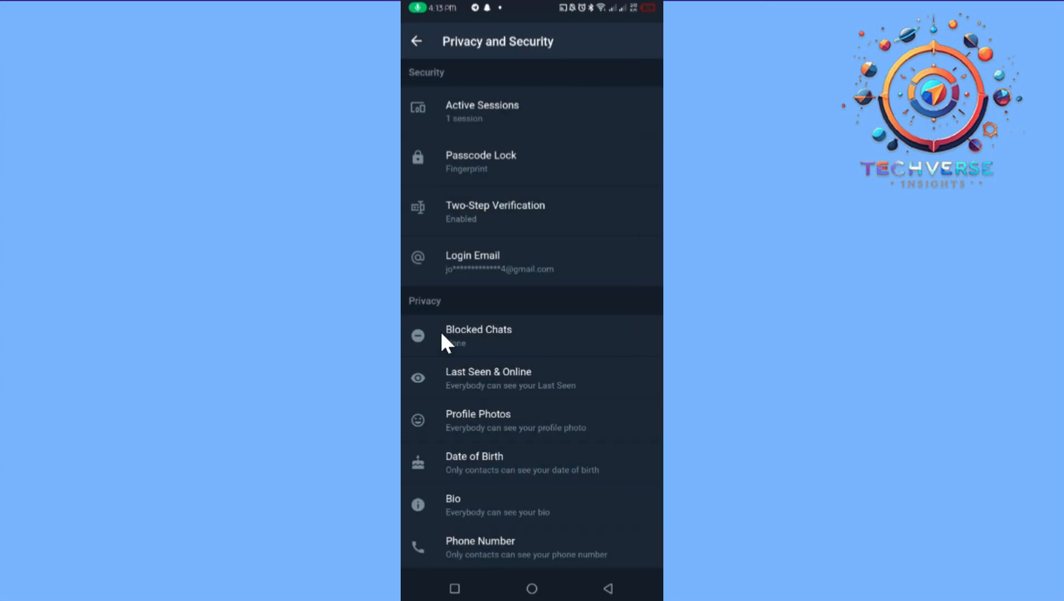
# - Choose Change Email for the login email and focus the empty 'Your new email' field
pyautogui.click(500, 262)
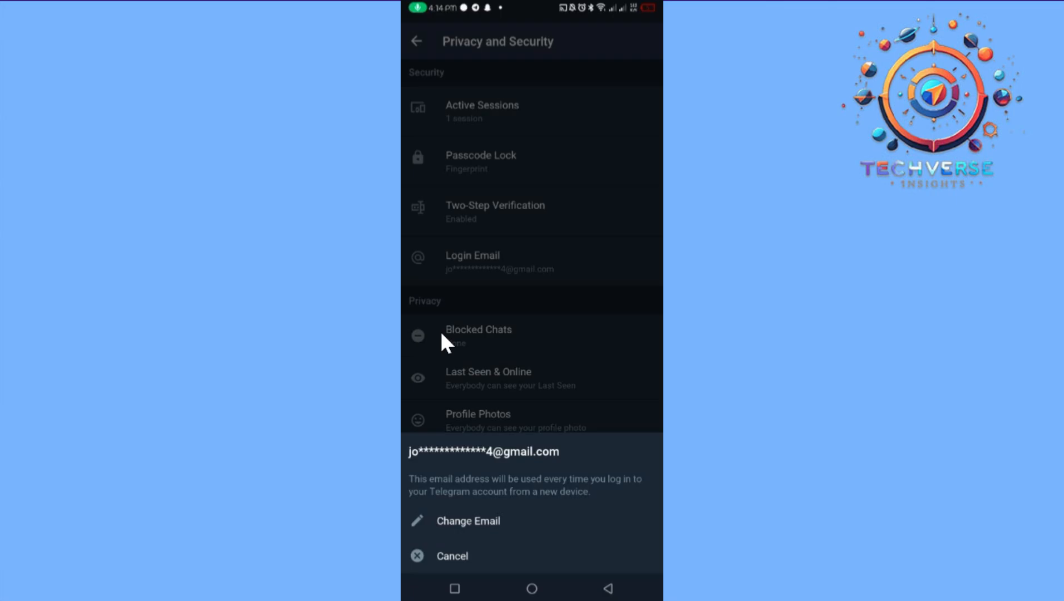
pyautogui.click(468, 520)
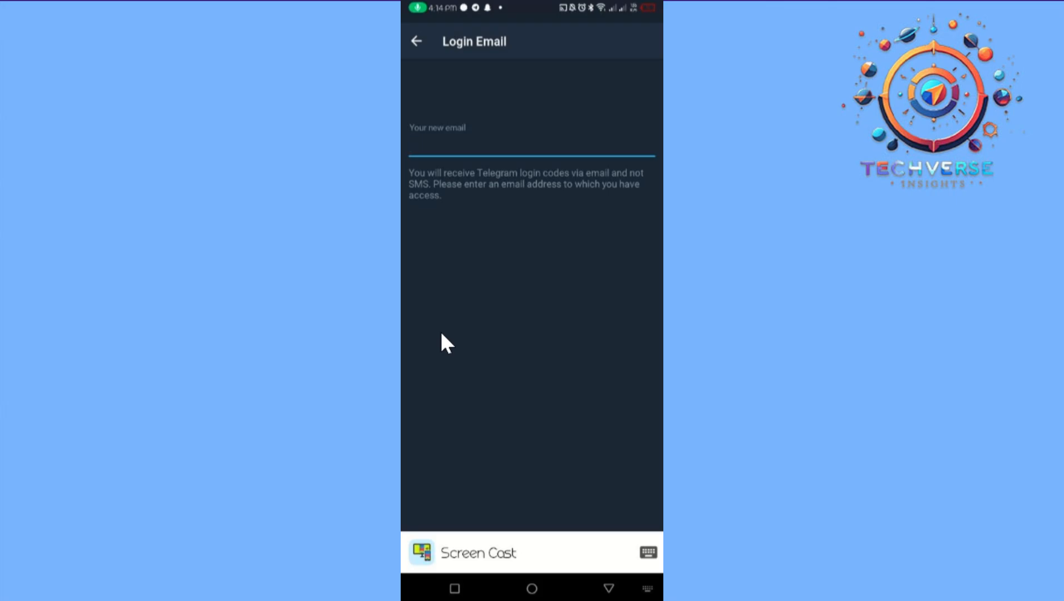
pyautogui.click(530, 143)
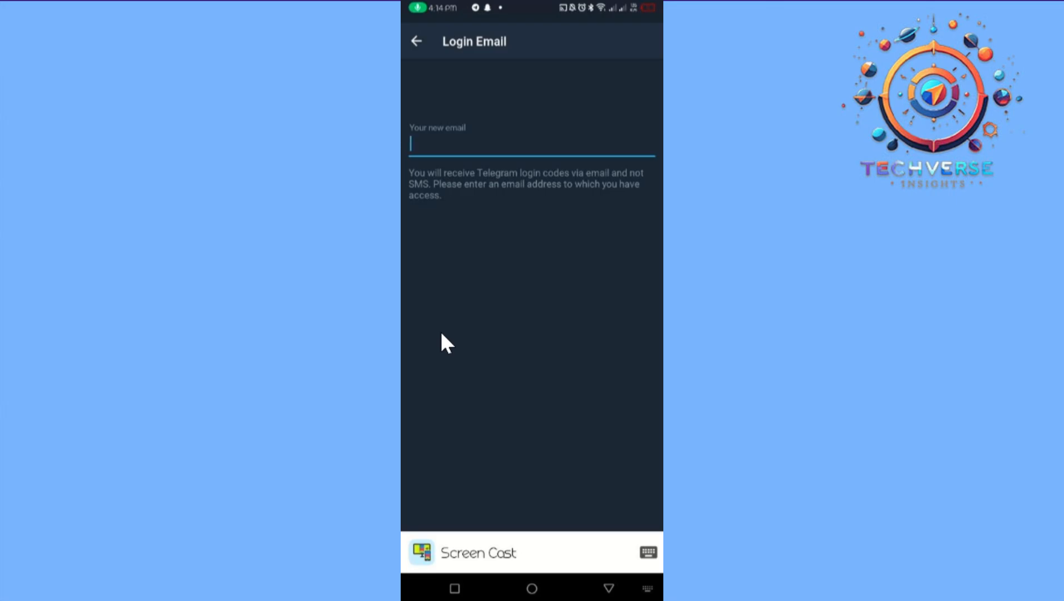